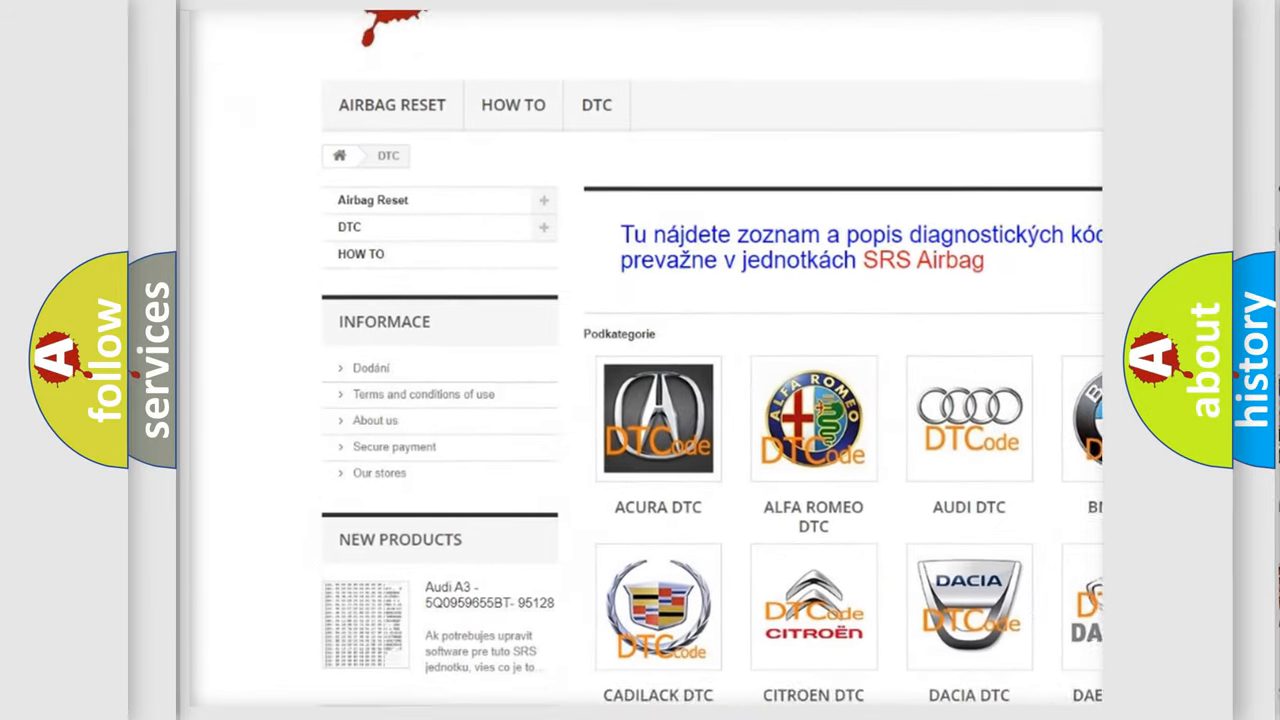
Reveal the P0134 Description section listing enabling conditions such as coolant temperature above 70°C
{"action": "scroll", "scroll_direction": "down", "scroll_amount": 3}
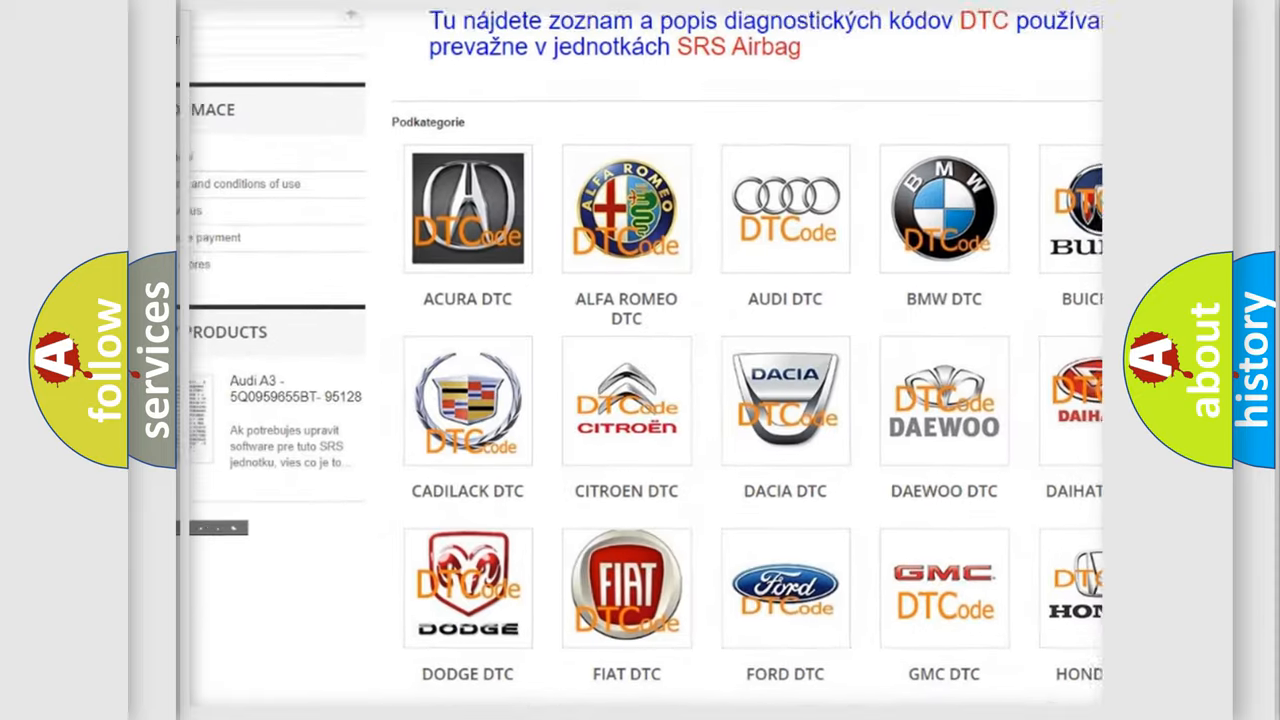
{"action": "scroll", "scroll_direction": "down", "scroll_amount": 3}
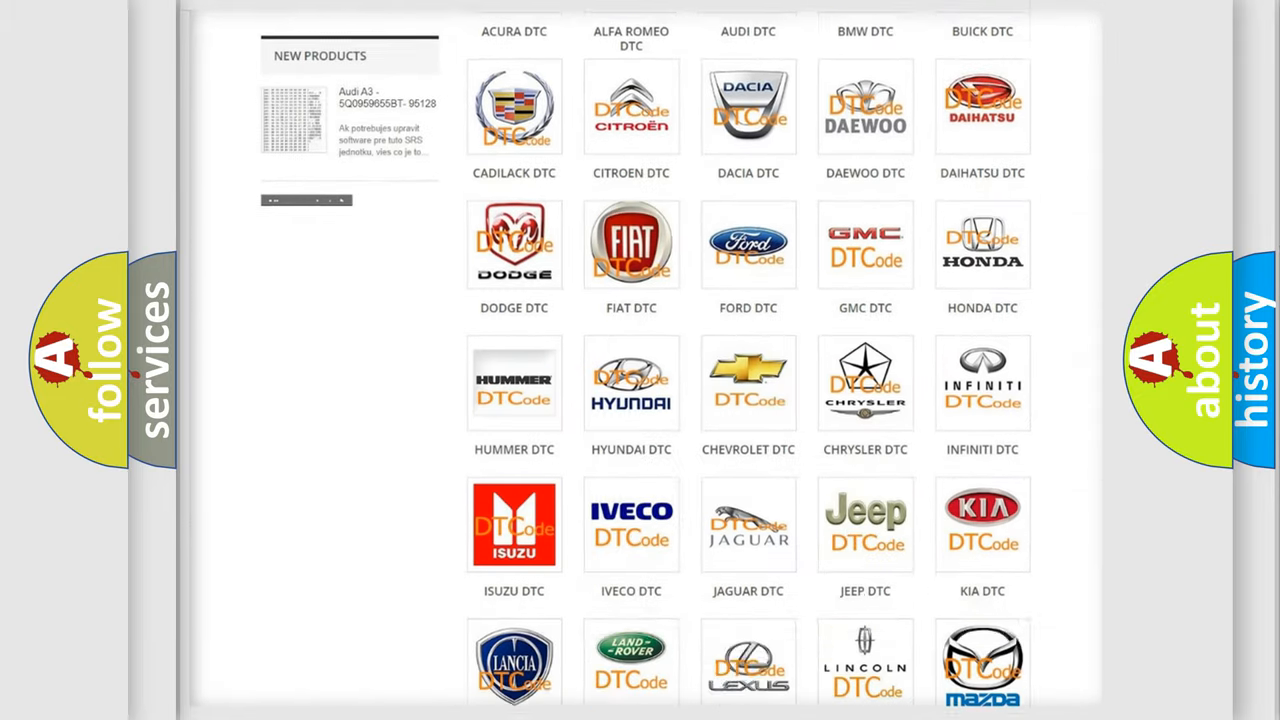
{"action": "scroll", "scroll_direction": "down", "scroll_amount": 3}
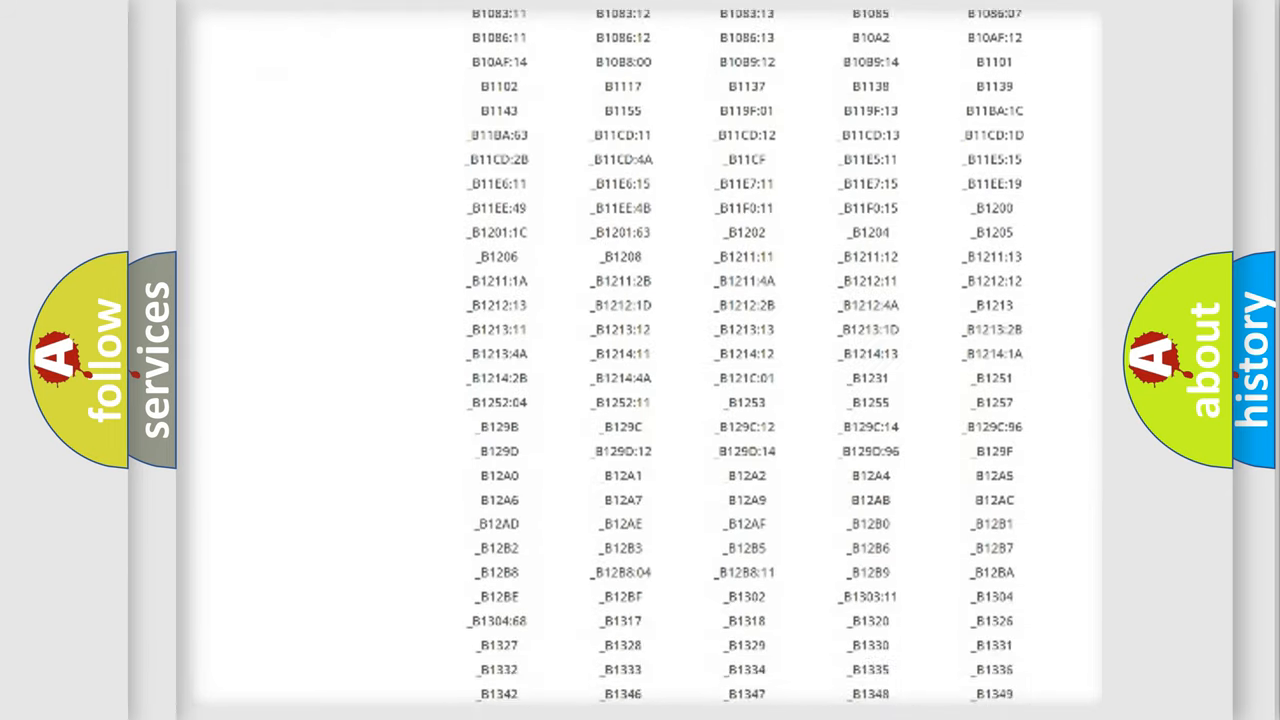
{"action": "scroll", "scroll_direction": "down", "scroll_amount": 3}
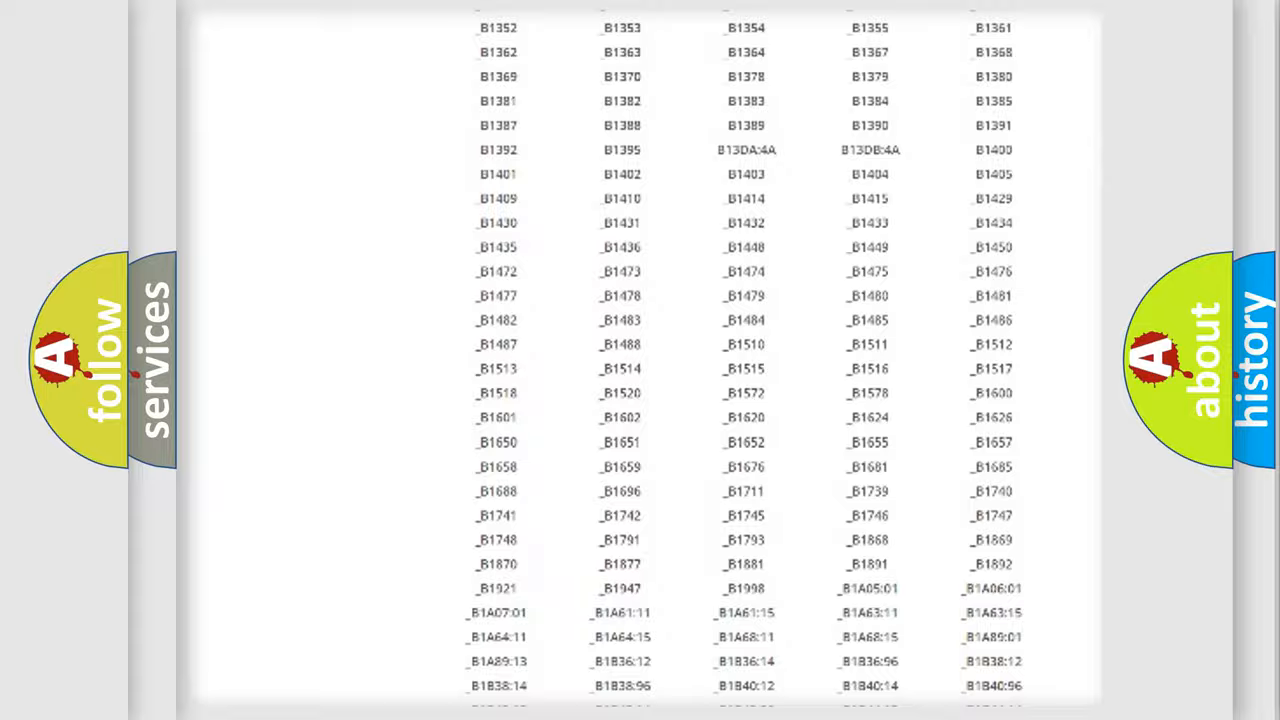
{"action": "scroll", "scroll_direction": "up", "scroll_amount": 3}
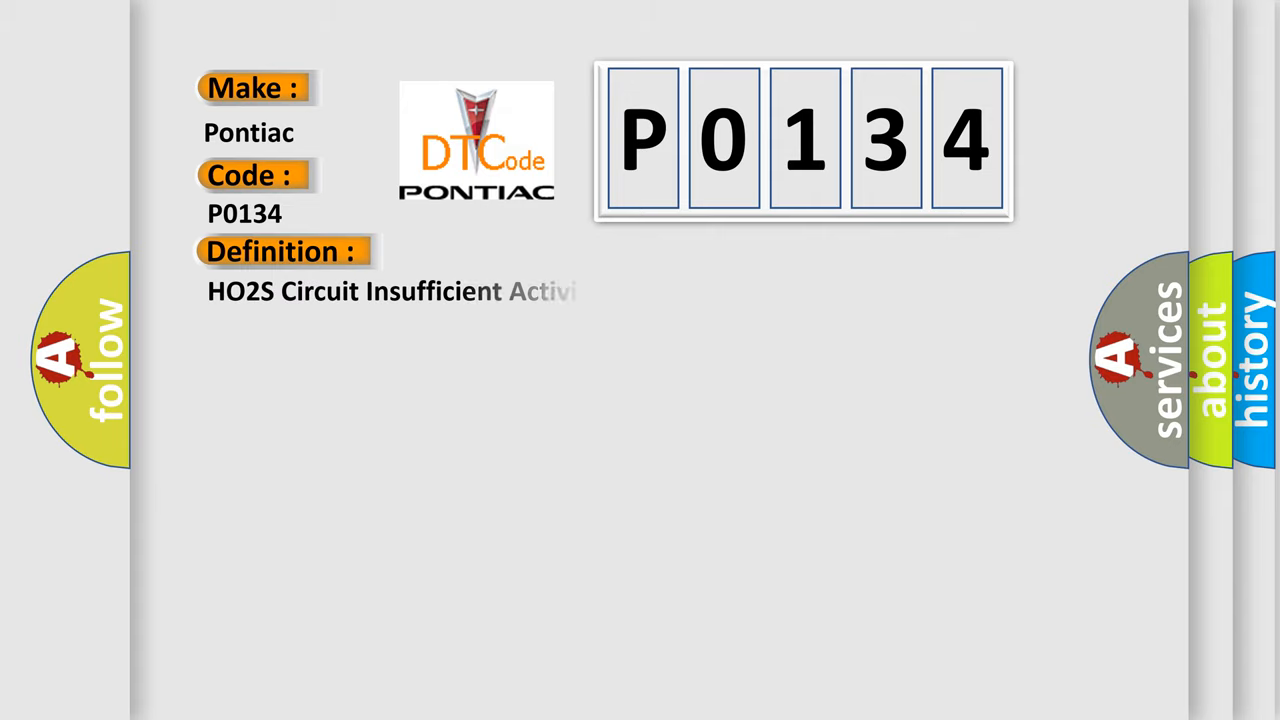
{"action": "left_click", "coordinate": [520, 252]}
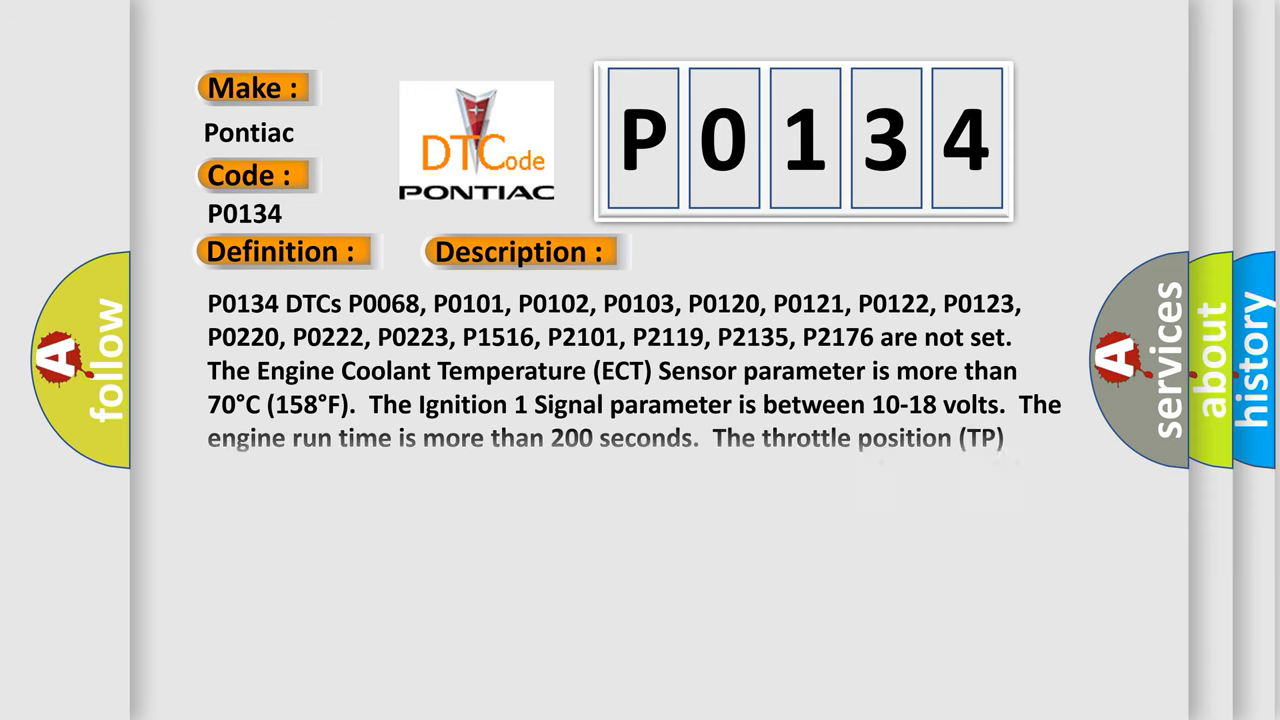